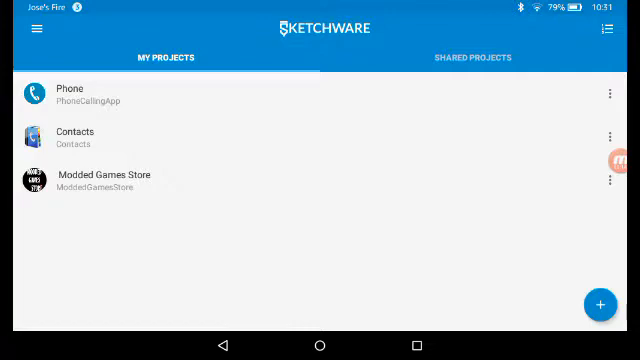
Create a new blank project with application name beginning 'Phl'.
{"action": "left_click", "coordinate": [598, 304]}
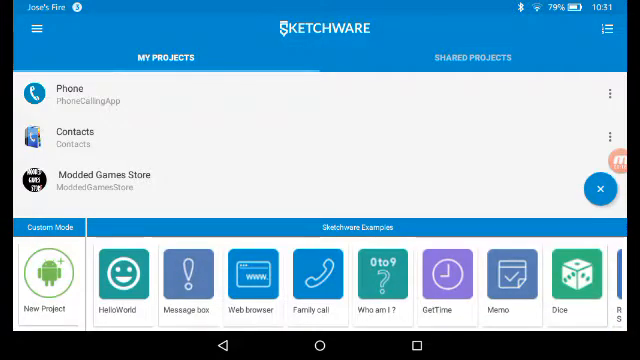
{"action": "left_click", "coordinate": [48, 284]}
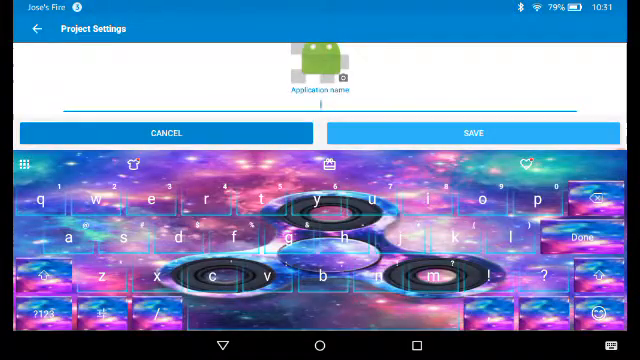
{"action": "type", "text": "Phl"}
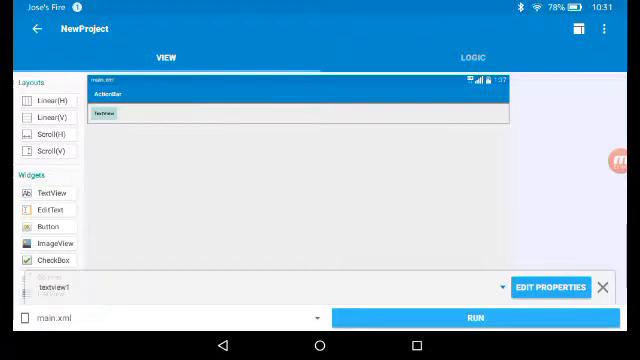
Set textview1's text_size to 25sp in its properties.
{"action": "left_click", "coordinate": [550, 288]}
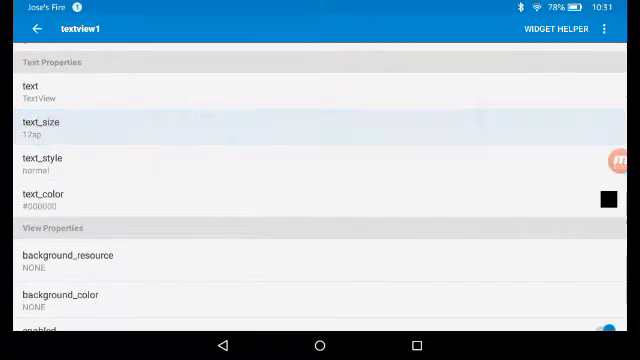
{"action": "left_click", "coordinate": [44, 126]}
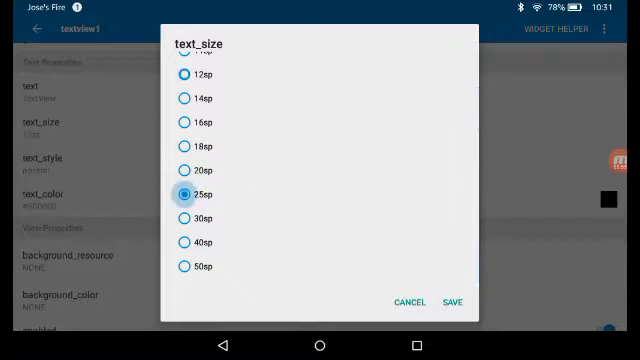
{"action": "left_click", "coordinate": [460, 300]}
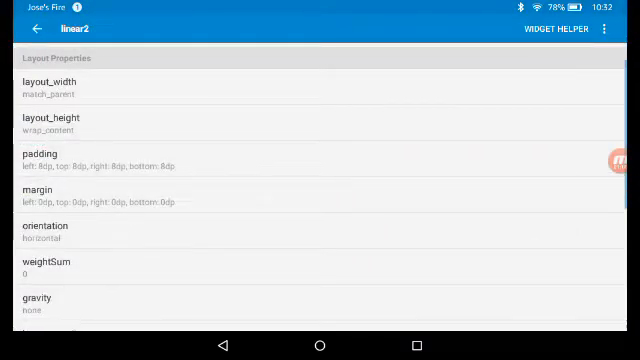
Give the first and second row layouts center_horizontal and center_vertical gravity.
{"action": "scroll", "scroll_direction": "down", "scroll_amount": 3}
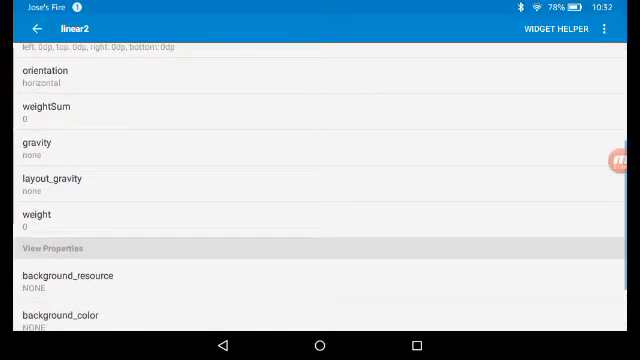
{"action": "left_click", "coordinate": [40, 150]}
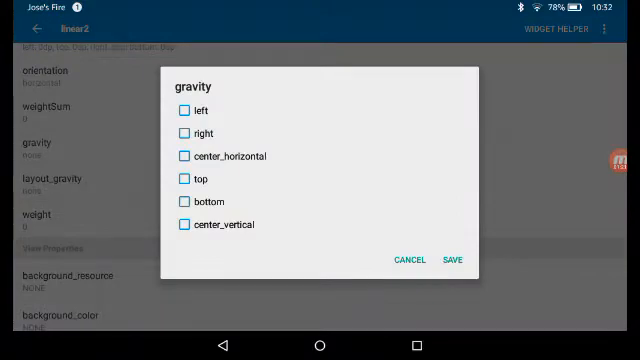
{"action": "left_click", "coordinate": [456, 260]}
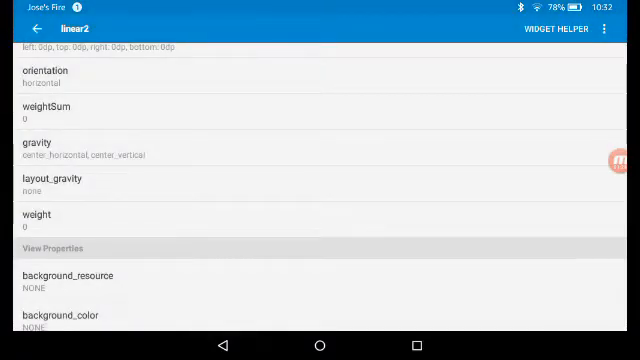
{"action": "left_click", "coordinate": [28, 28]}
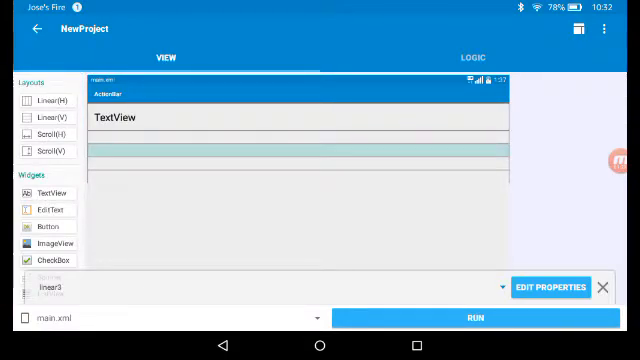
{"action": "left_click", "coordinate": [552, 288]}
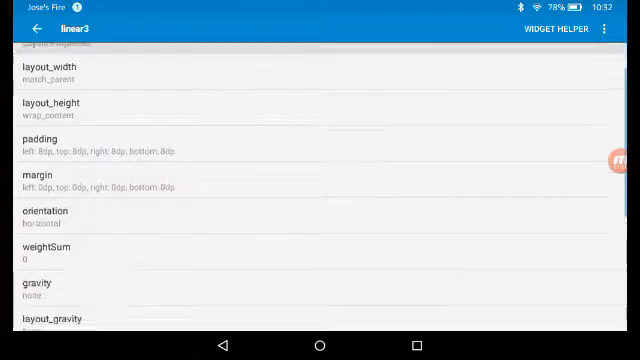
{"action": "left_click", "coordinate": [40, 288]}
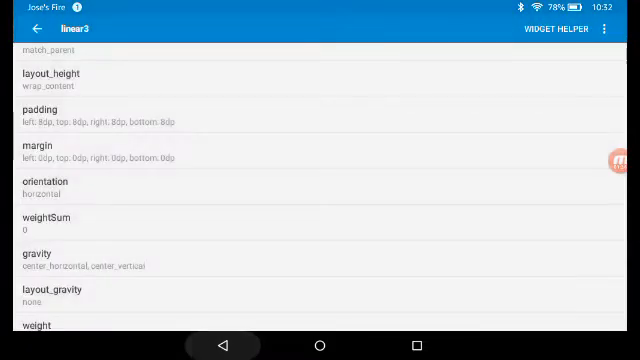
Give the third and fourth row layouts center_horizontal and center_vertical gravity.
{"action": "left_click", "coordinate": [36, 28]}
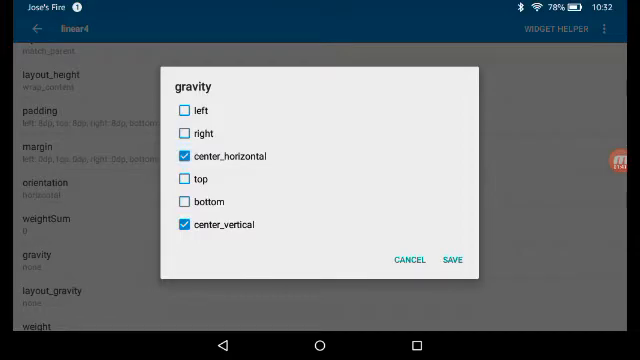
{"action": "left_click", "coordinate": [452, 260]}
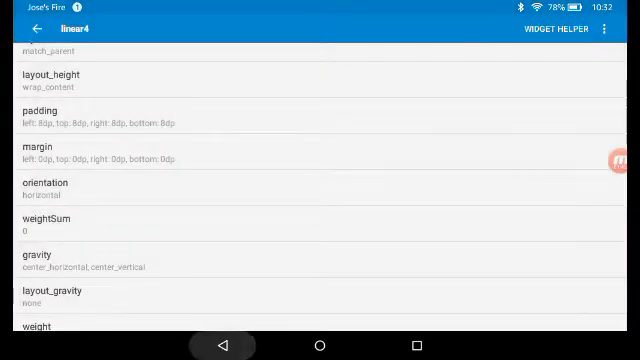
{"action": "left_click", "coordinate": [40, 30]}
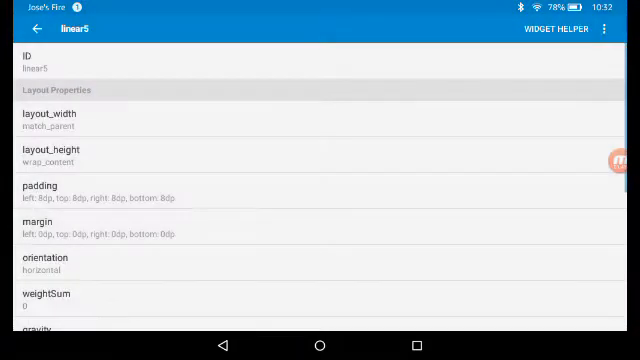
{"action": "left_click", "coordinate": [40, 332]}
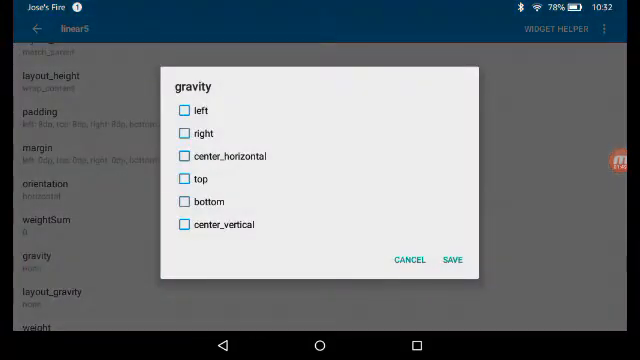
{"action": "left_click", "coordinate": [454, 260]}
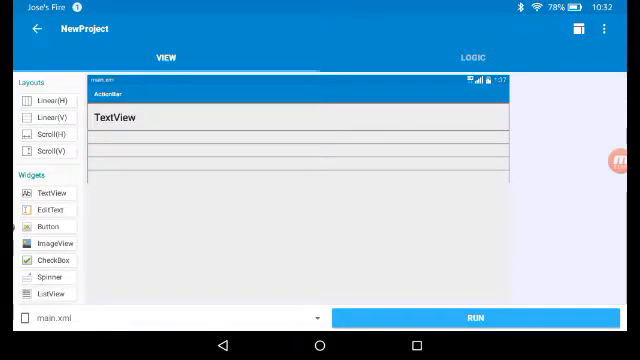
Drag Button widgets into the rows to form a grid of three buttons per row.
{"action": "left_click_drag", "start_coordinate": [50, 228], "coordinate": [298, 144]}
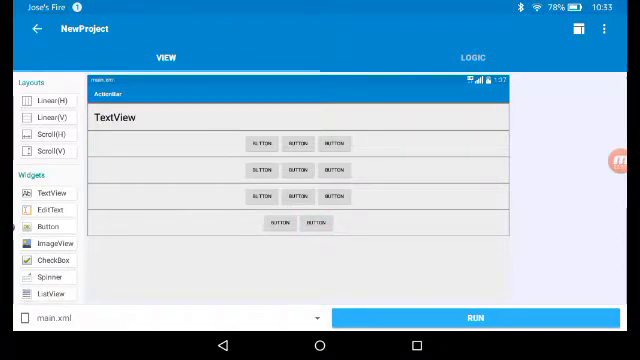
{"action": "left_click", "coordinate": [336, 222]}
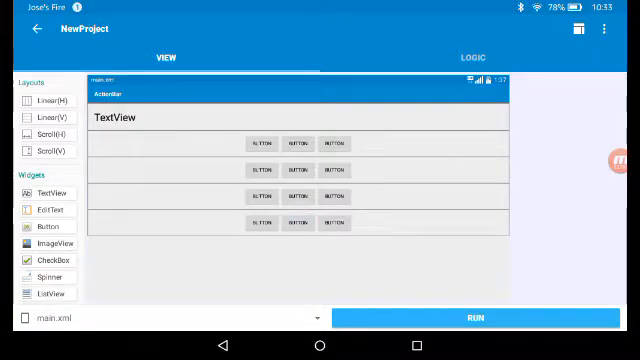
{"action": "left_click", "coordinate": [262, 222]}
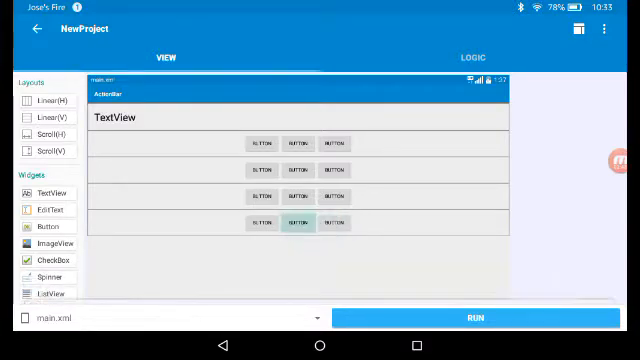
{"action": "left_click", "coordinate": [296, 220]}
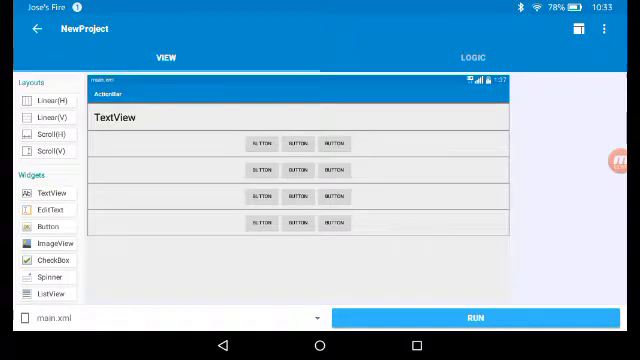
{"action": "left_click", "coordinate": [262, 144]}
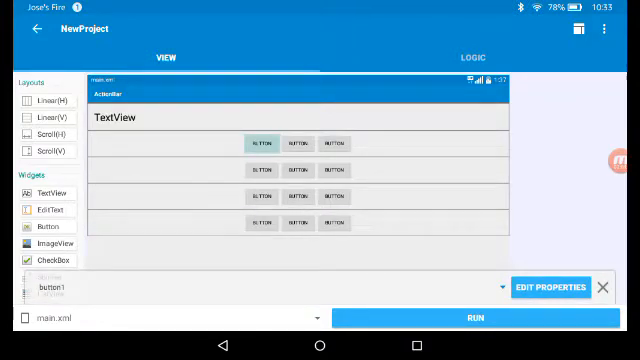
Label the first and third keypad buttons, setting the third to 3.
{"action": "left_click", "coordinate": [548, 288]}
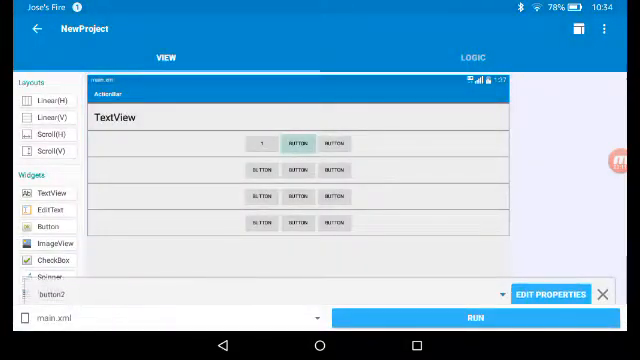
{"action": "left_click", "coordinate": [548, 292]}
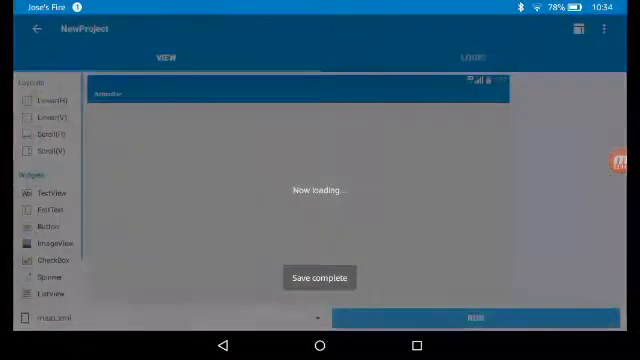
{"action": "left_click", "coordinate": [472, 56]}
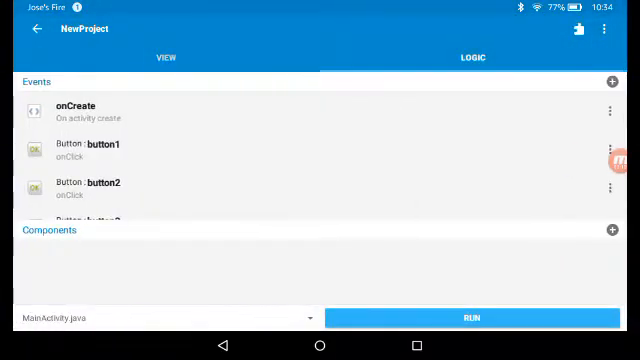
{"action": "left_click", "coordinate": [162, 56]}
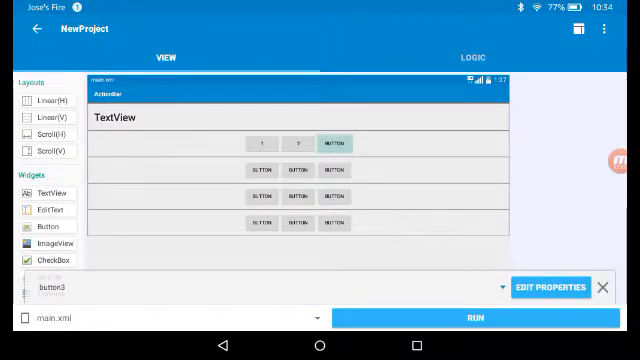
{"action": "left_click", "coordinate": [552, 288]}
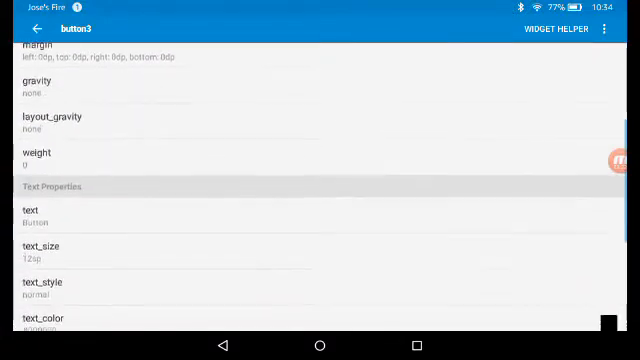
{"action": "left_click", "coordinate": [30, 216]}
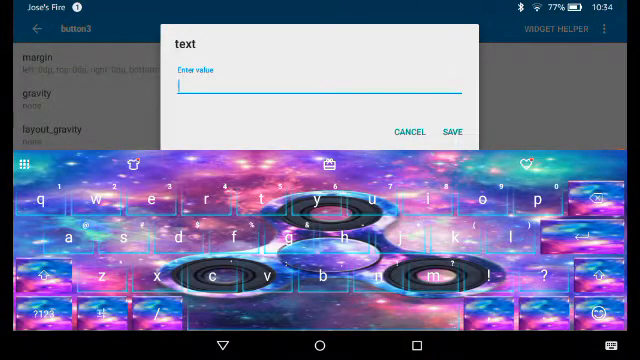
{"action": "type", "text": "3"}
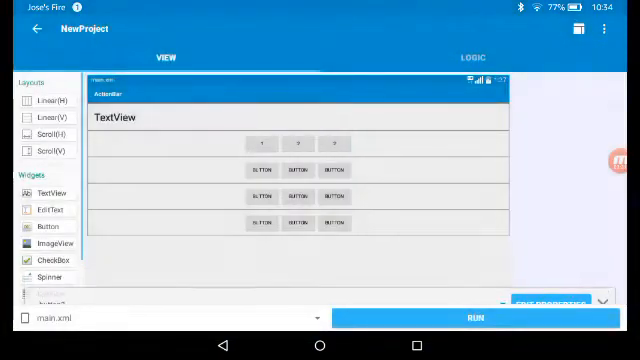
Label the second row's first button and the bottom row's first button.
{"action": "left_click", "coordinate": [266, 168]}
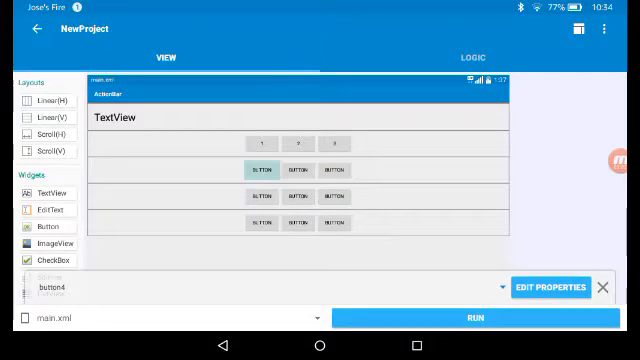
{"action": "left_click", "coordinate": [548, 290]}
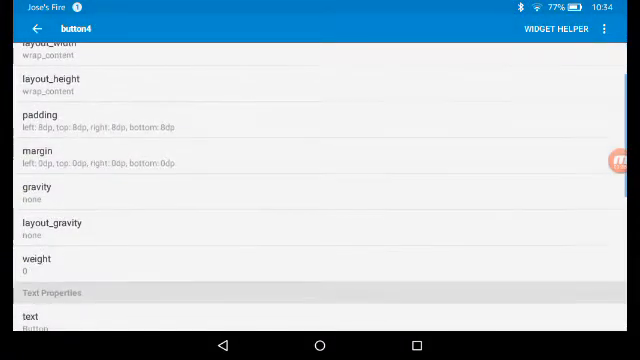
{"action": "left_click", "coordinate": [30, 320]}
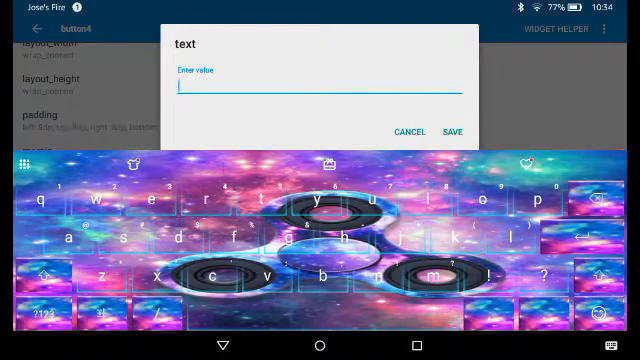
{"action": "left_click", "coordinate": [406, 132]}
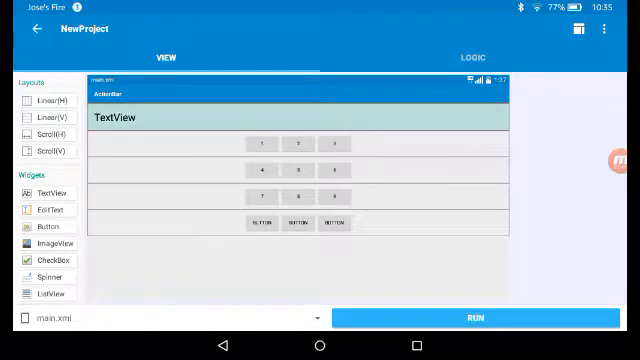
{"action": "left_click", "coordinate": [332, 144]}
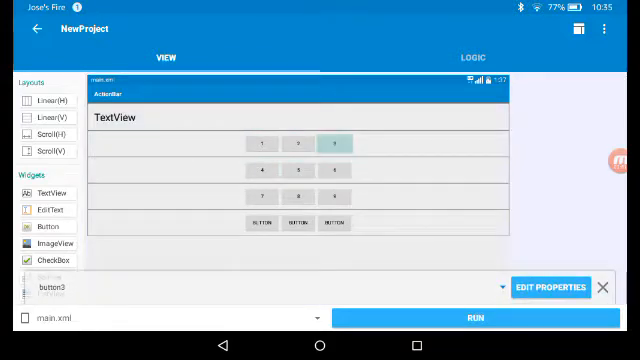
{"action": "left_click", "coordinate": [336, 194]}
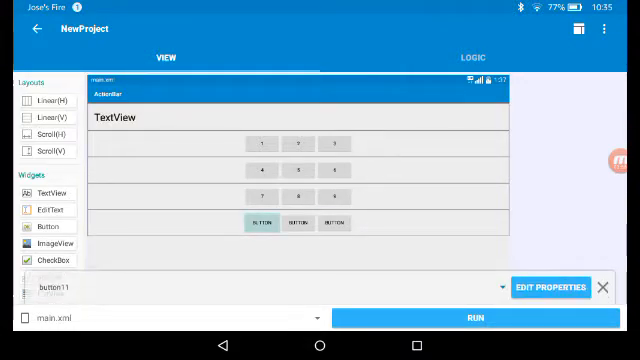
{"action": "left_click", "coordinate": [548, 284]}
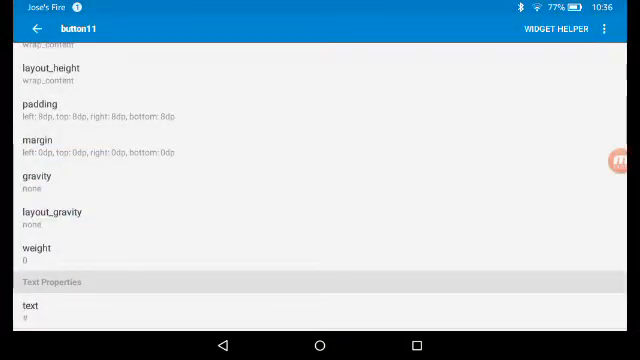
{"action": "left_click", "coordinate": [36, 28]}
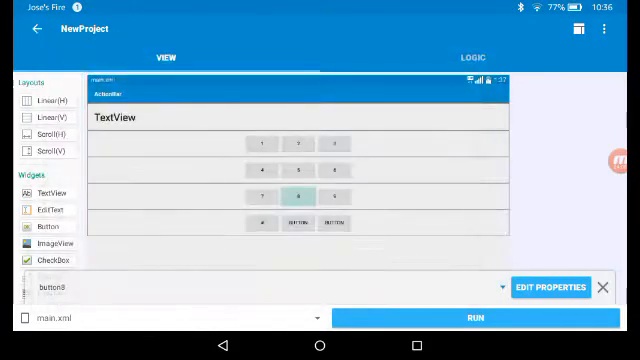
Label the next bottom-row button 0 and the last bottom-row button.
{"action": "left_click", "coordinate": [550, 288]}
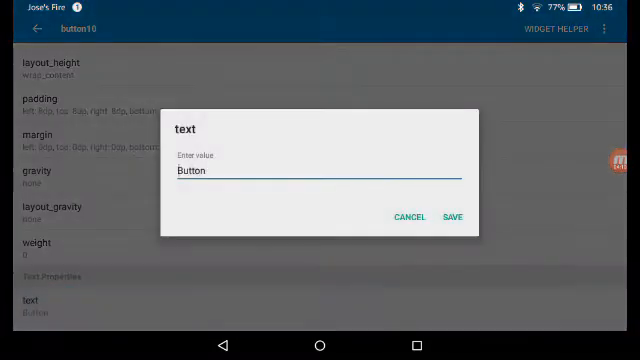
{"action": "left_click", "coordinate": [322, 172]}
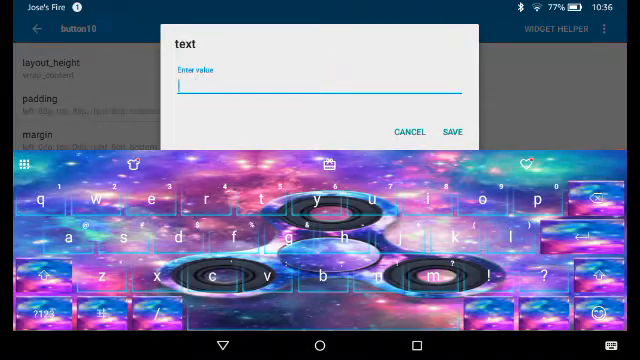
{"action": "left_click", "coordinate": [408, 132]}
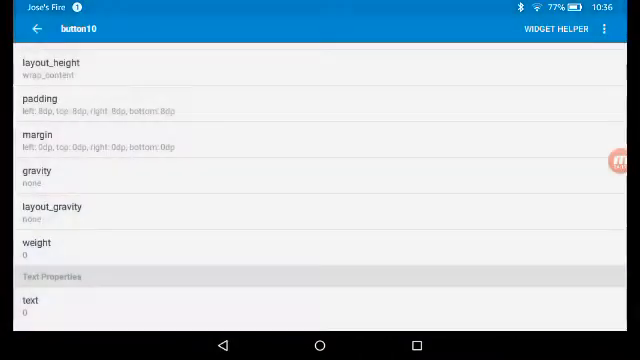
{"action": "left_click", "coordinate": [40, 30]}
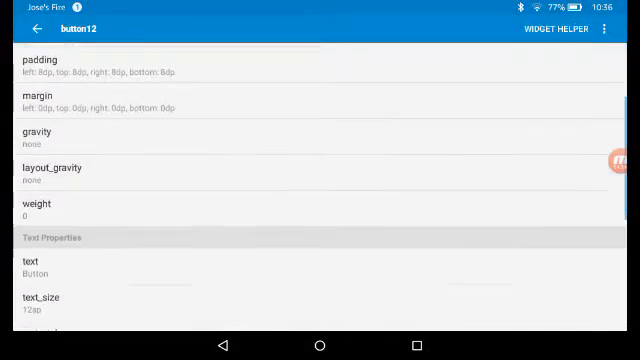
{"action": "left_click", "coordinate": [40, 268]}
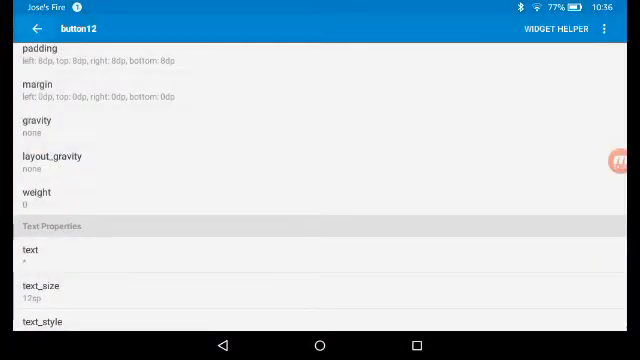
{"action": "left_click", "coordinate": [38, 28]}
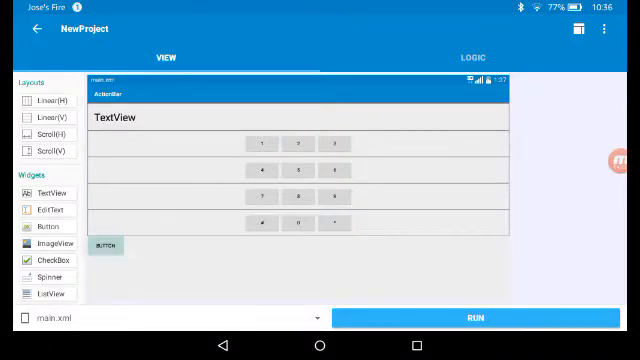
Set the new bottom button's layout_width to match_parent and its text to Call.
{"action": "left_click", "coordinate": [108, 244]}
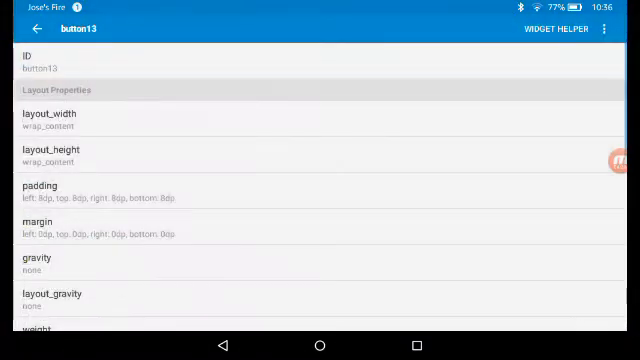
{"action": "left_click", "coordinate": [50, 120]}
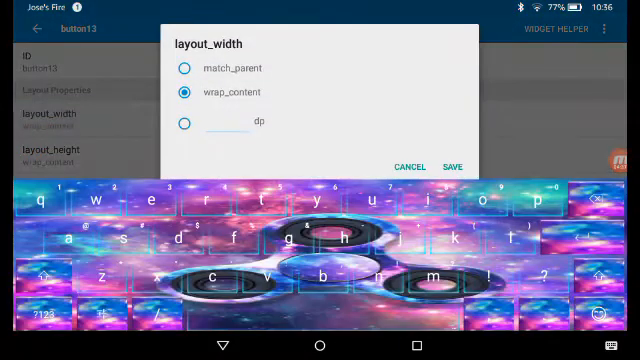
{"action": "left_click", "coordinate": [184, 68]}
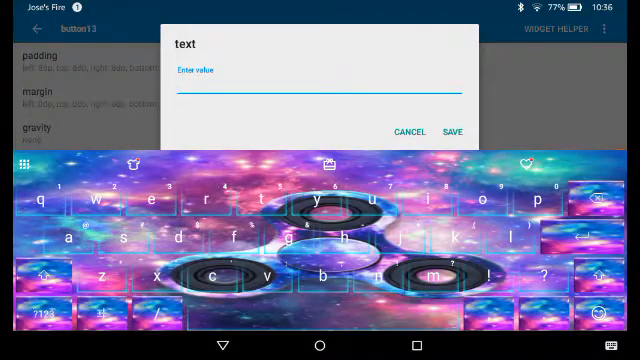
{"action": "type", "text": "Call"}
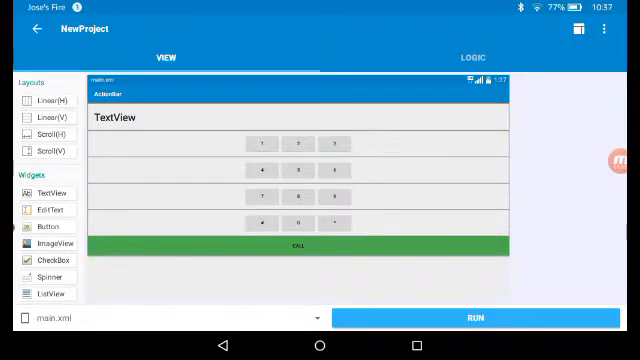
Replace the new top button's default label with Backspace.
{"action": "left_click", "coordinate": [48, 224]}
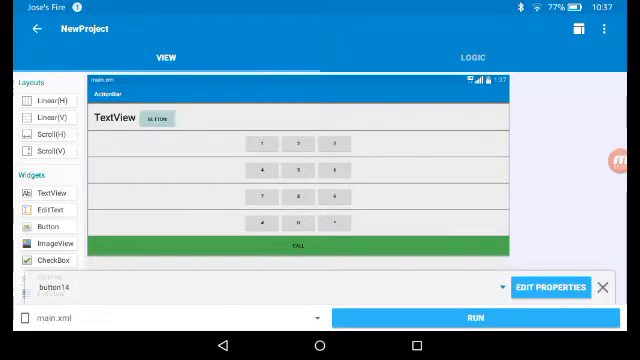
{"action": "left_click", "coordinate": [544, 288]}
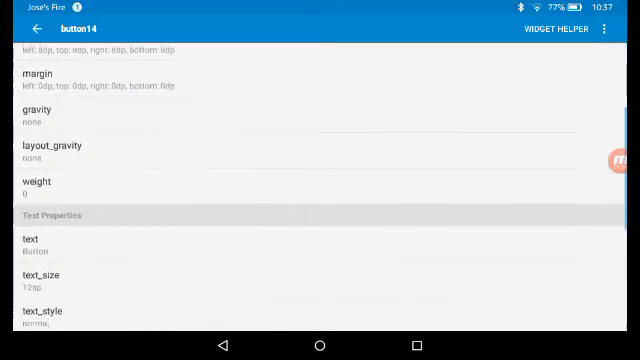
{"action": "left_click", "coordinate": [32, 244]}
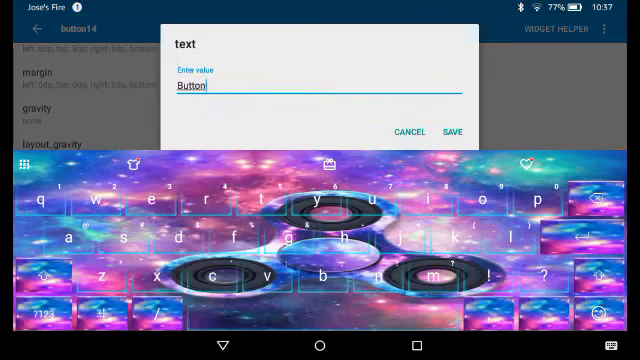
{"action": "key", "text": "Backspace"}
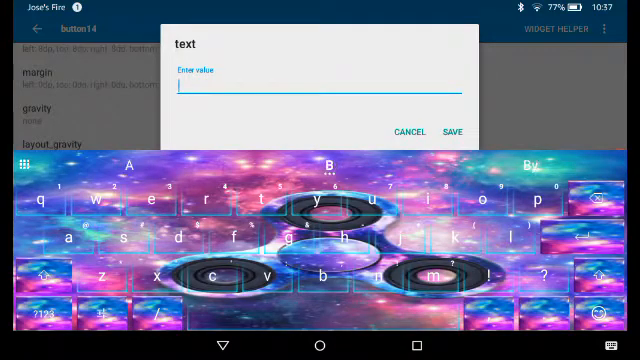
{"action": "type", "text": "Backspace"}
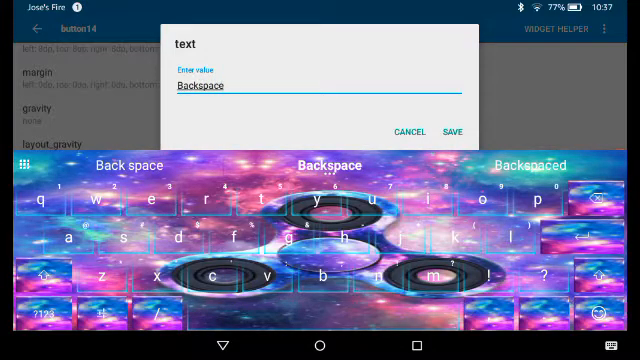
{"action": "left_click", "coordinate": [456, 132]}
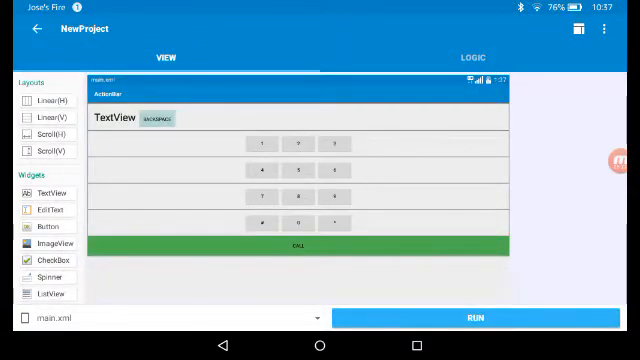
Add an Intent component named call in the LOGIC area.
{"action": "left_click", "coordinate": [472, 56]}
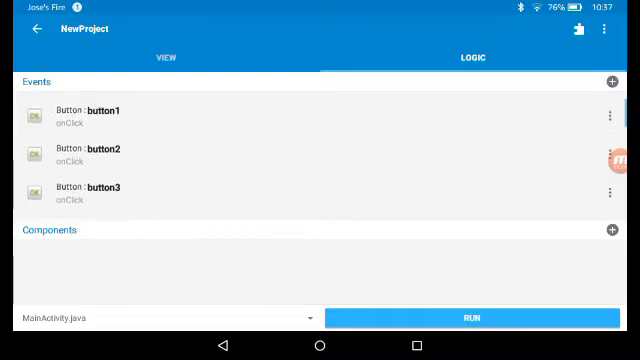
{"action": "left_click", "coordinate": [612, 232]}
{"action": "type", "text": "call"}
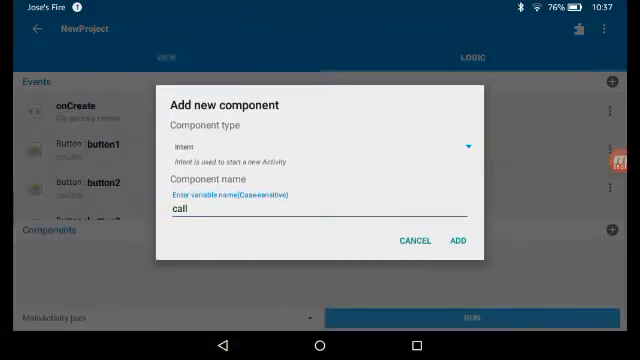
{"action": "left_click", "coordinate": [458, 240]}
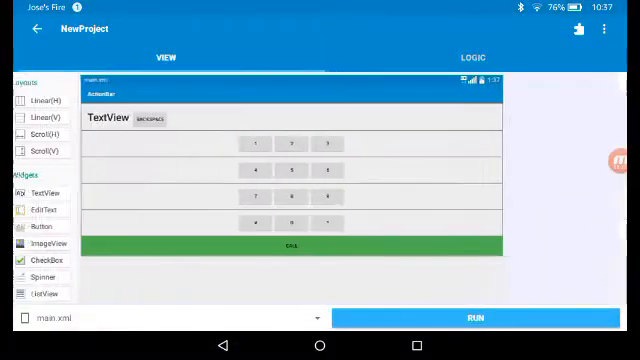
Visit the onCreate event, then go into button1's onClick event.
{"action": "left_click", "coordinate": [472, 56]}
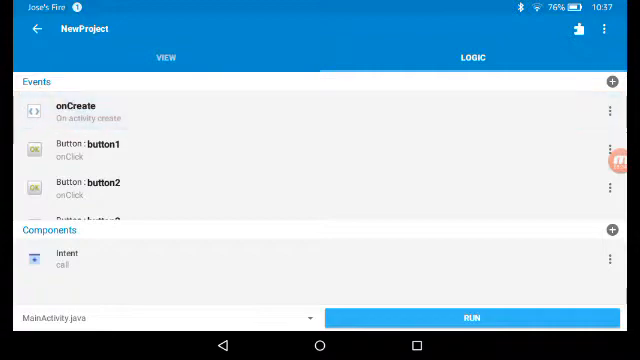
{"action": "left_click", "coordinate": [96, 110]}
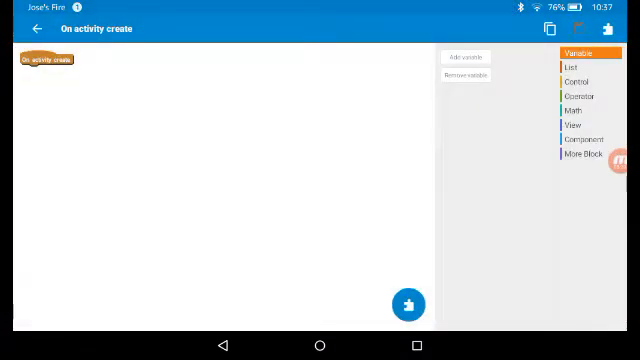
{"action": "left_click", "coordinate": [580, 124]}
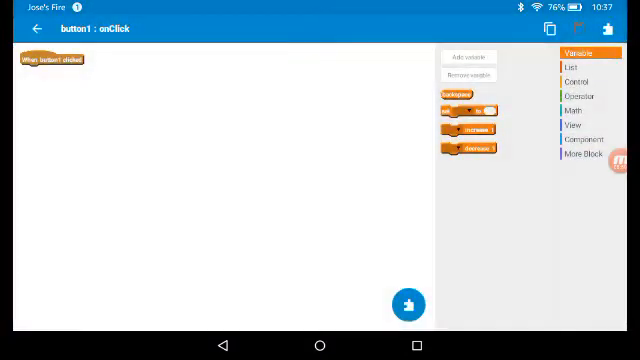
Make button1's click set textview1 to its text joined with button1's text.
{"action": "left_click", "coordinate": [580, 128]}
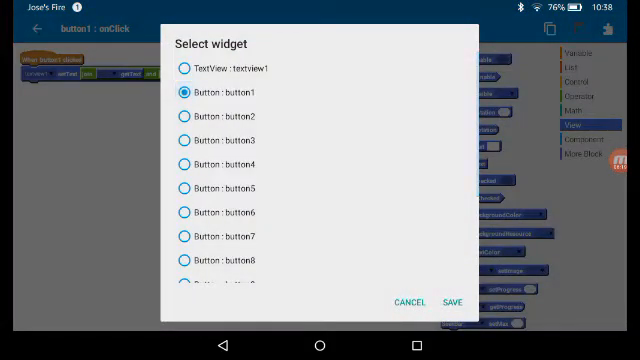
{"action": "left_click", "coordinate": [448, 304]}
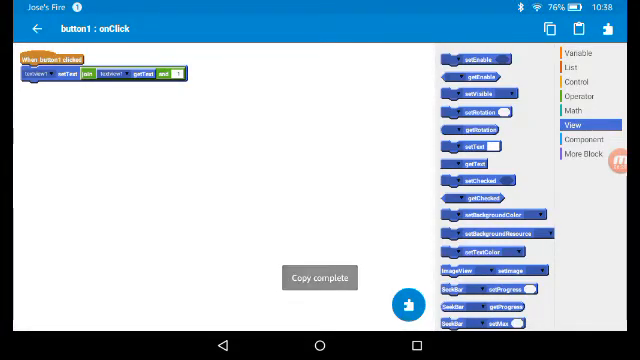
{"action": "left_click", "coordinate": [580, 52]}
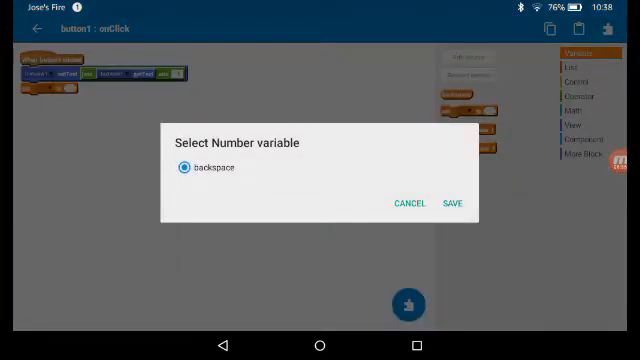
Set the number variable backspace to 1 in button1's click.
{"action": "left_click", "coordinate": [452, 204]}
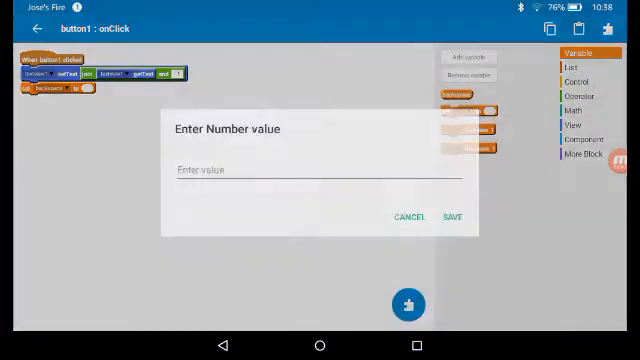
{"action": "type", "text": "1"}
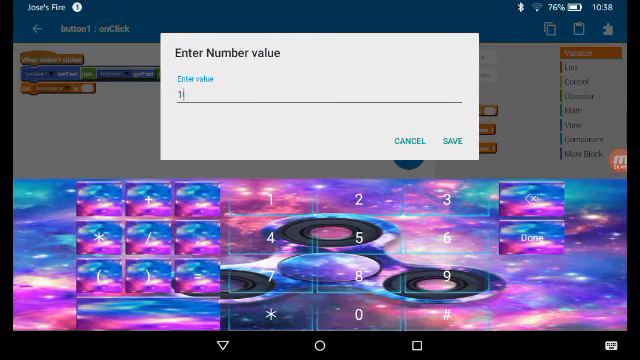
{"action": "left_click", "coordinate": [452, 140]}
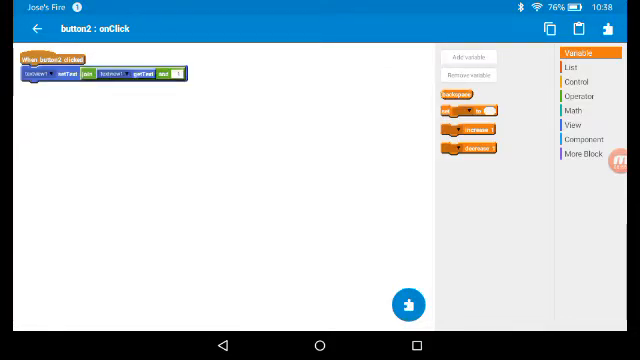
Set the pasted setText block's string value to 2 in button2's click.
{"action": "left_click", "coordinate": [176, 76]}
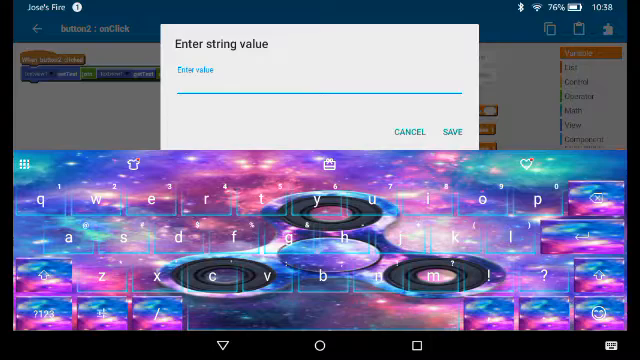
{"action": "type", "text": "2"}
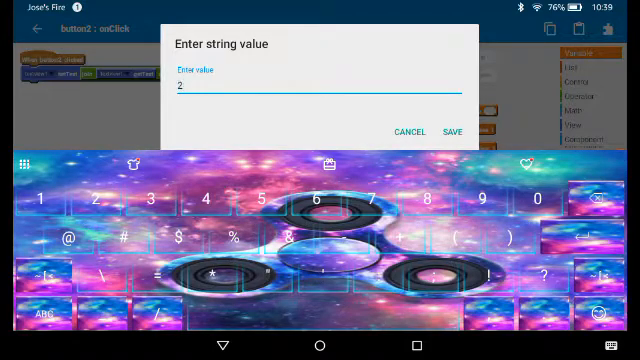
{"action": "left_click", "coordinate": [456, 132]}
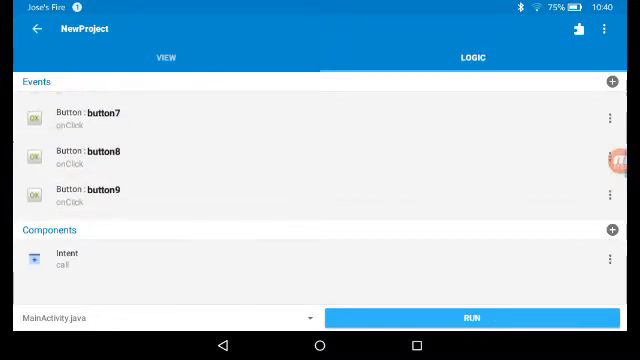
Give button10's onClick a setText block appending its own symbol to the display.
{"action": "scroll", "scroll_direction": "down", "scroll_amount": 3}
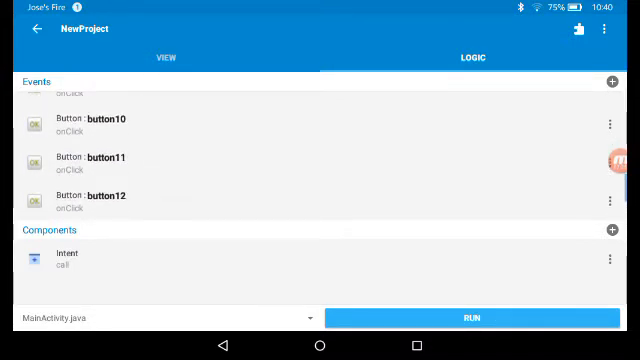
{"action": "left_click", "coordinate": [110, 122]}
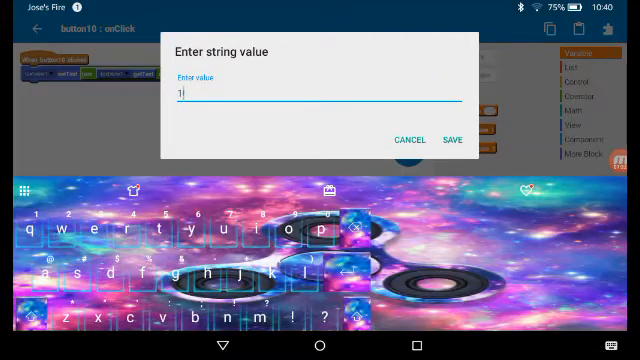
{"action": "key", "text": "Backspace"}
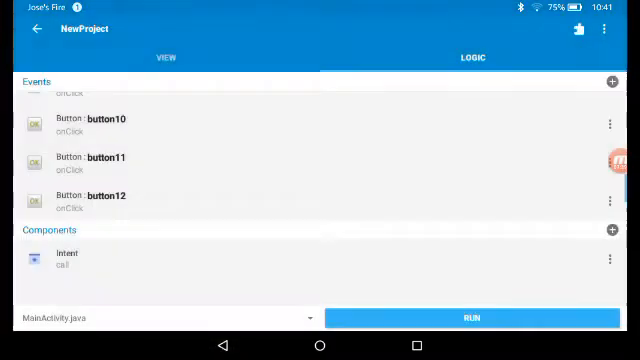
Give button11 and button12 onClick the same setText logic with their own string values.
{"action": "left_click", "coordinate": [100, 160]}
{"action": "type", "text": "#"}
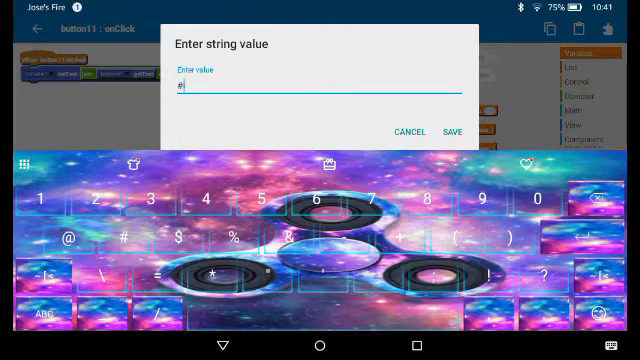
{"action": "left_click", "coordinate": [448, 132]}
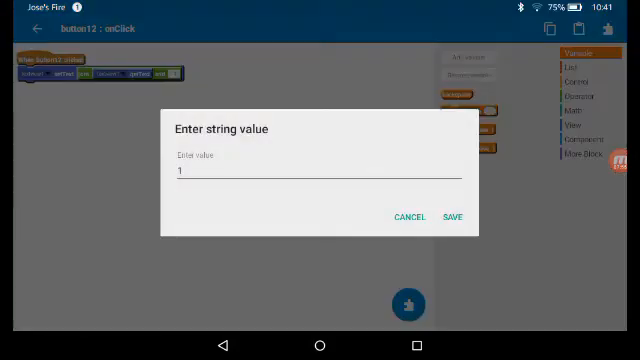
{"action": "left_click", "coordinate": [300, 170]}
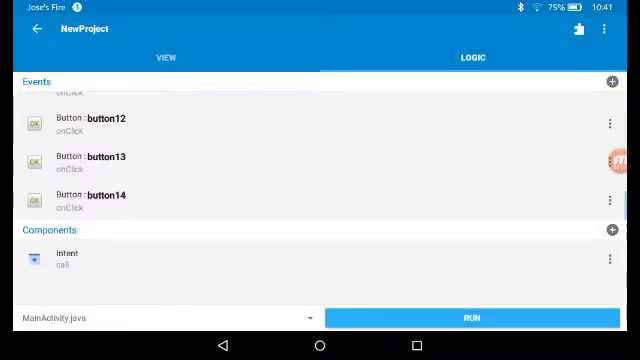
In button13 onClick, set the call intent's tel: data and ACTION_CALL, then startActivity.
{"action": "left_click", "coordinate": [100, 160]}
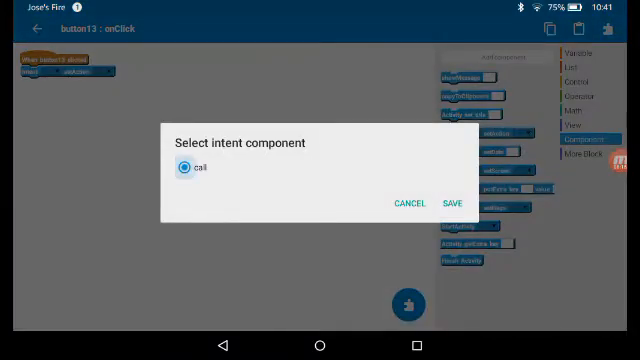
{"action": "left_click", "coordinate": [448, 204]}
{"action": "type", "text": "te"}
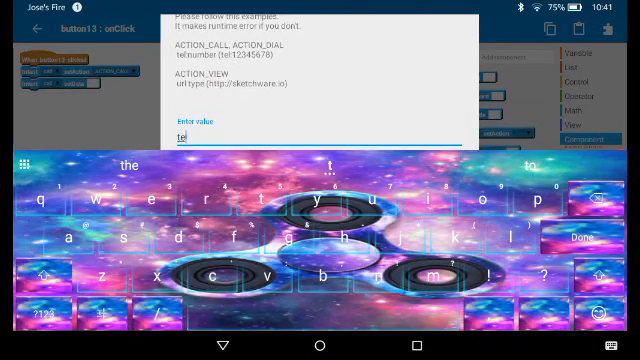
{"action": "left_click", "coordinate": [32, 316]}
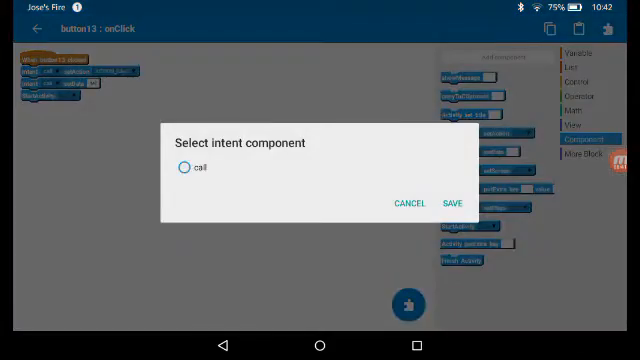
{"action": "left_click", "coordinate": [448, 202]}
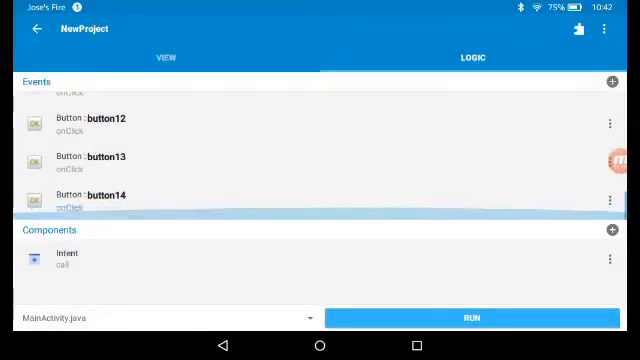
In button14 onClick, add an if testing textview1's text length is greater than 0.
{"action": "left_click", "coordinate": [164, 56]}
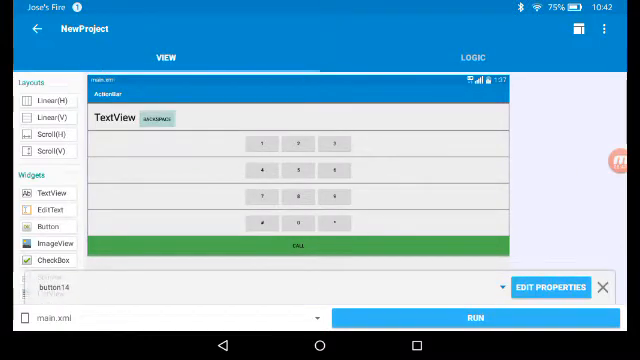
{"action": "left_click", "coordinate": [470, 56]}
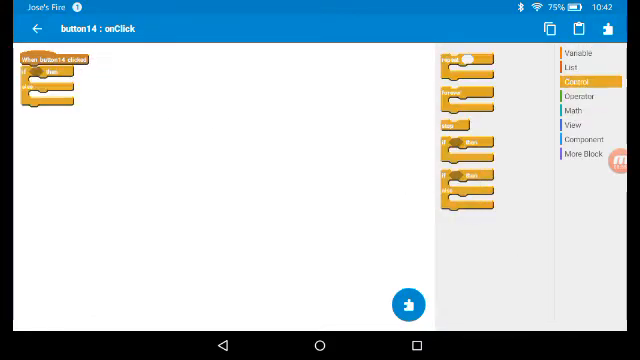
{"action": "left_click", "coordinate": [582, 96]}
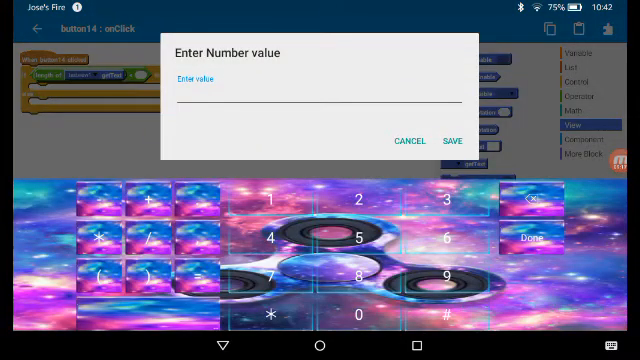
{"action": "left_click", "coordinate": [406, 140]}
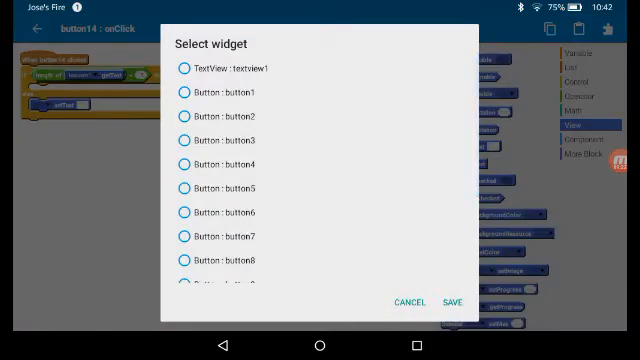
Set textview1's text to its substring from 0 to length minus 1.
{"action": "left_click", "coordinate": [408, 300]}
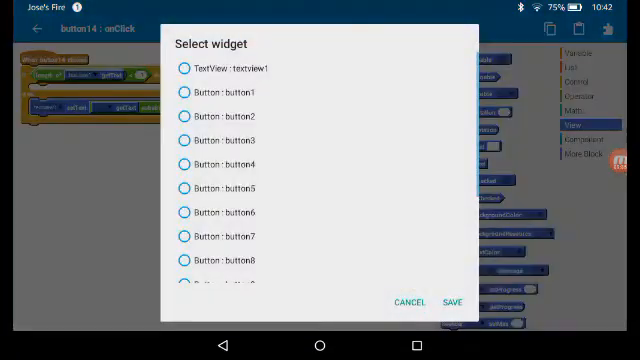
{"action": "left_click", "coordinate": [408, 300]}
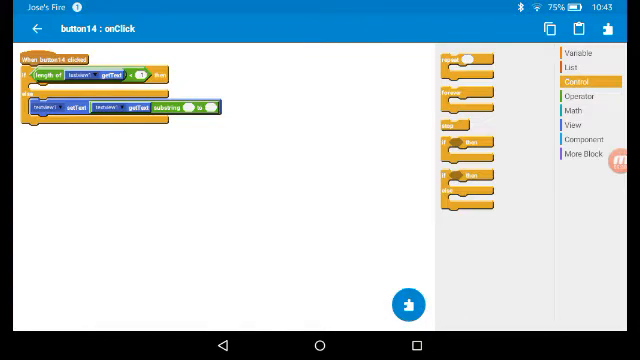
{"action": "left_click", "coordinate": [584, 94]}
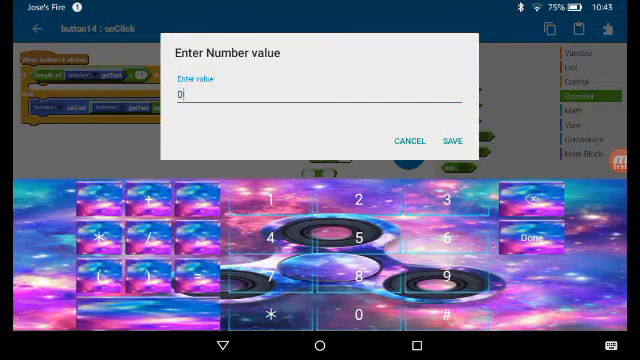
{"action": "left_click", "coordinate": [452, 140]}
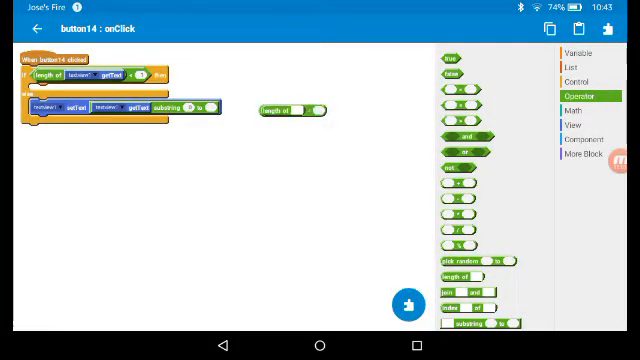
{"action": "left_click_drag", "start_coordinate": [290, 110], "coordinate": [230, 108]}
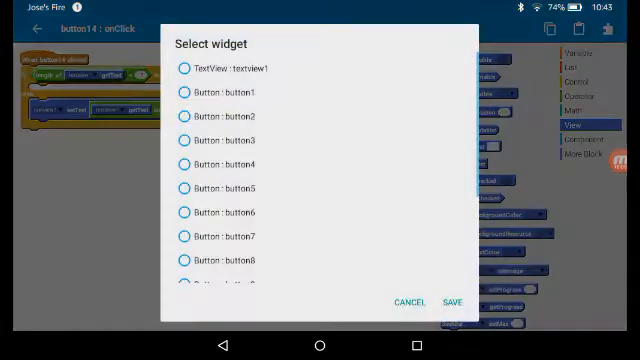
{"action": "left_click", "coordinate": [408, 302]}
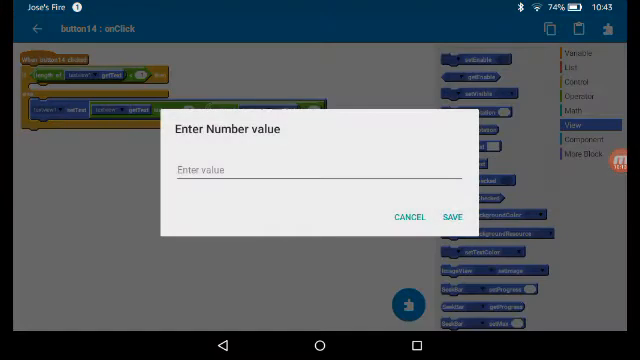
{"action": "left_click", "coordinate": [456, 216]}
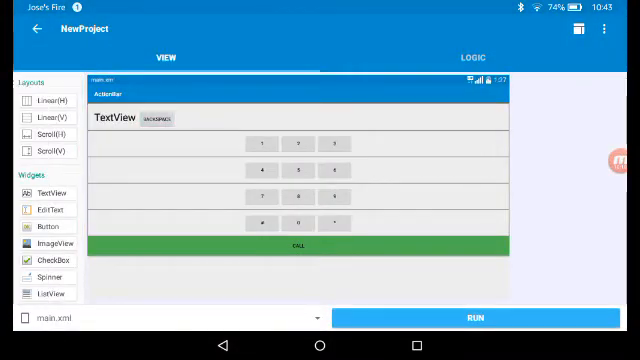
Set each keypad row LinearLayout's background_color to teal #009688.
{"action": "left_click", "coordinate": [296, 144]}
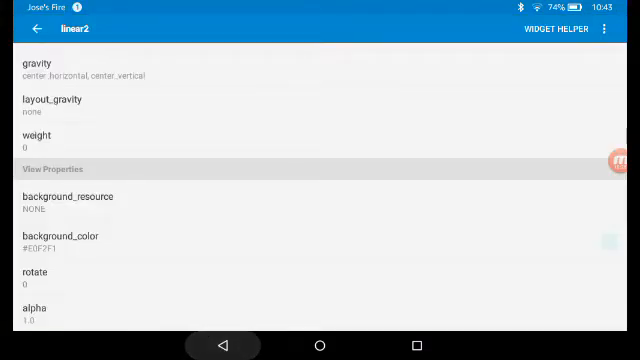
{"action": "left_click", "coordinate": [48, 32]}
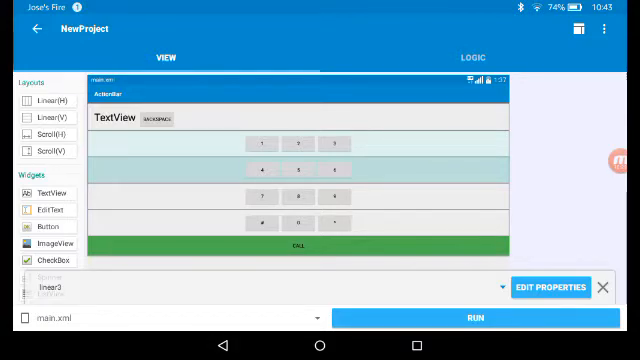
{"action": "left_click", "coordinate": [552, 288]}
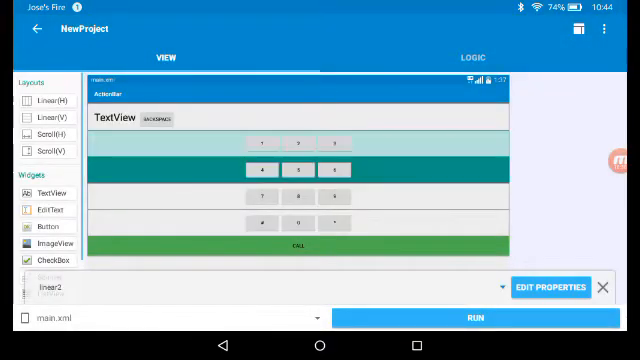
{"action": "left_click", "coordinate": [548, 288]}
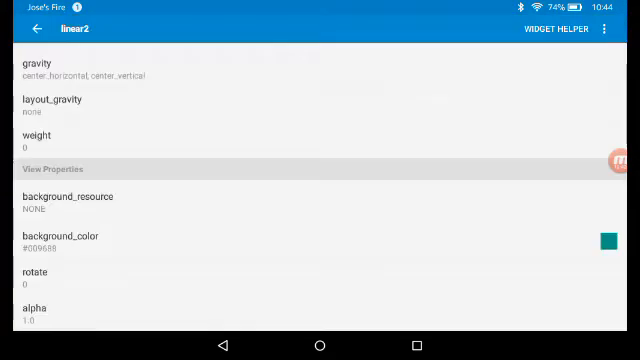
{"action": "left_click", "coordinate": [42, 32]}
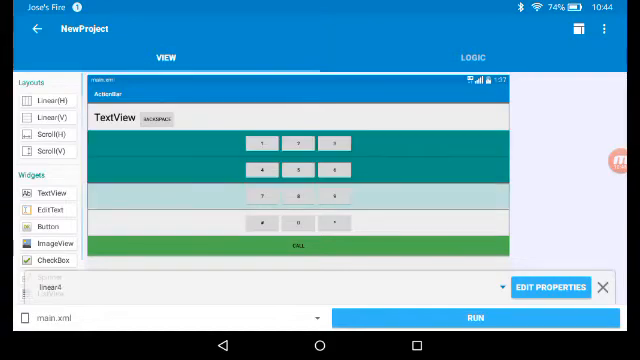
{"action": "left_click", "coordinate": [552, 288]}
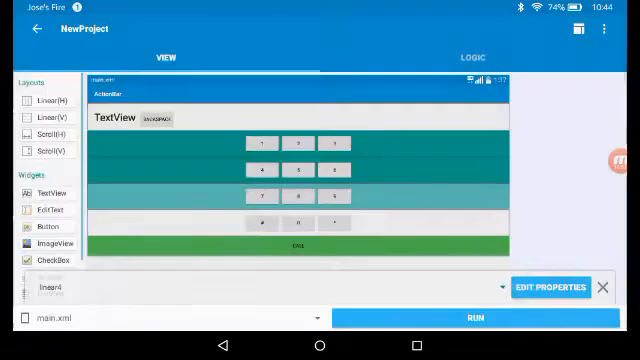
{"action": "left_click", "coordinate": [548, 288]}
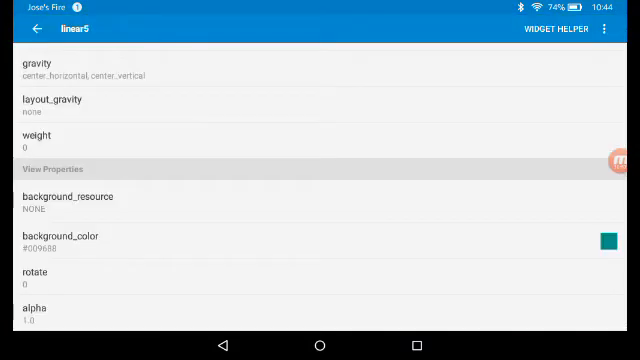
{"action": "left_click", "coordinate": [42, 30]}
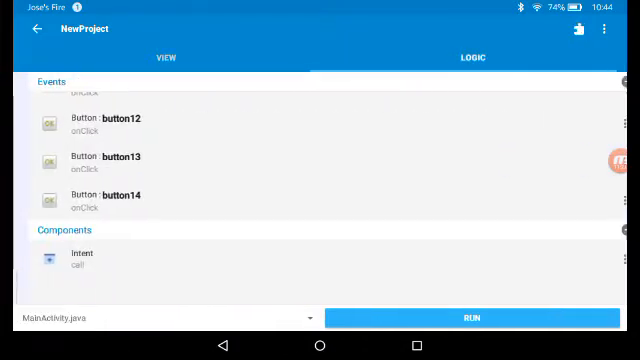
Run the project to build and install the Phone app.
{"action": "left_click", "coordinate": [164, 56]}
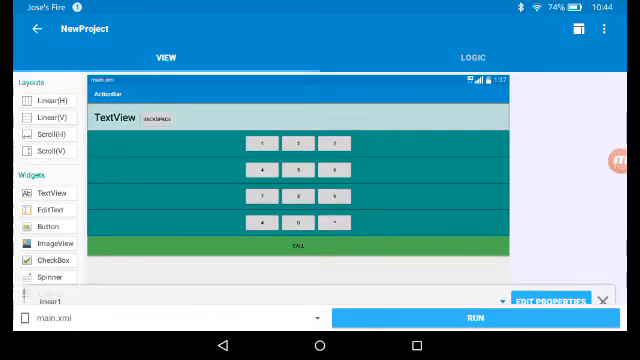
{"action": "left_click", "coordinate": [472, 56]}
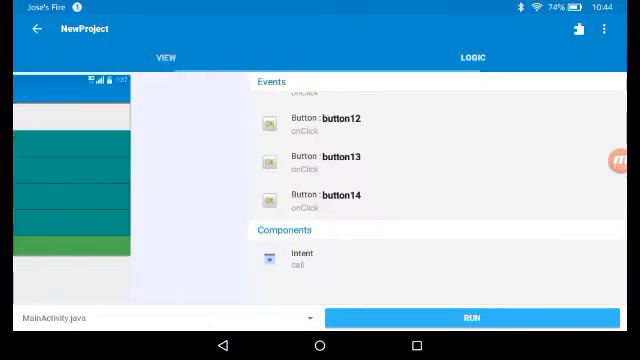
{"action": "left_click", "coordinate": [472, 320]}
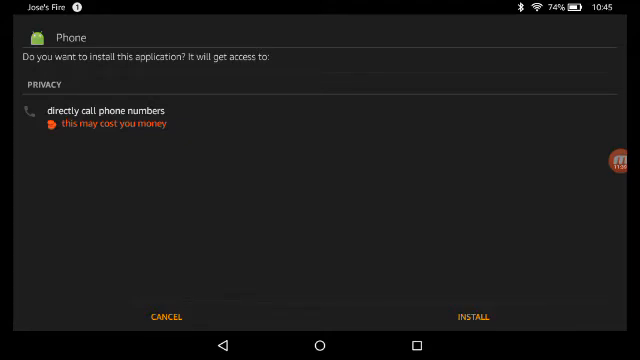
{"action": "left_click", "coordinate": [472, 316]}
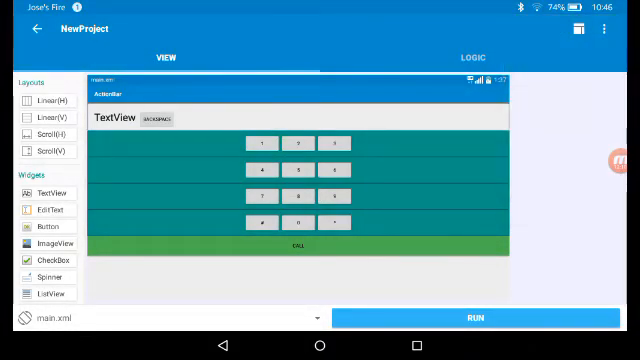
Run the build again and check the notification shade for the install prompt.
{"action": "left_click", "coordinate": [476, 318]}
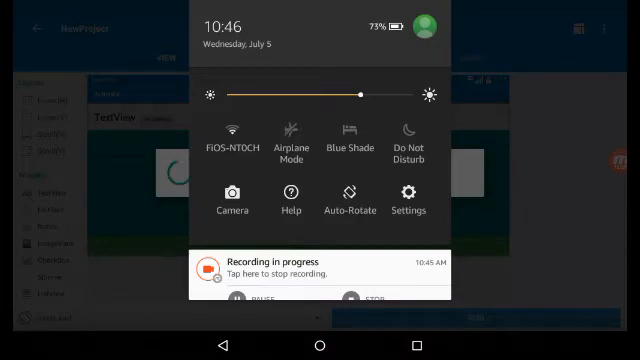
{"action": "left_click", "coordinate": [348, 188]}
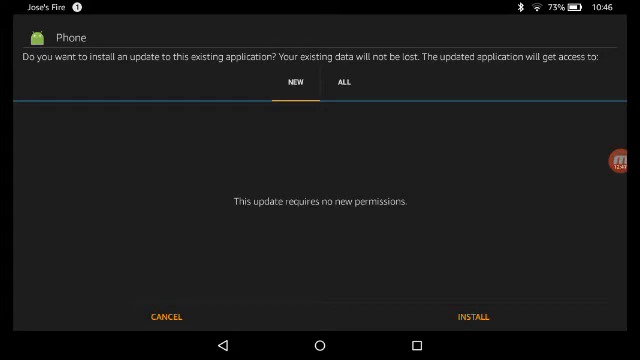
Install the Phone app update and launch it to the dialer keypad.
{"action": "left_click", "coordinate": [476, 316]}
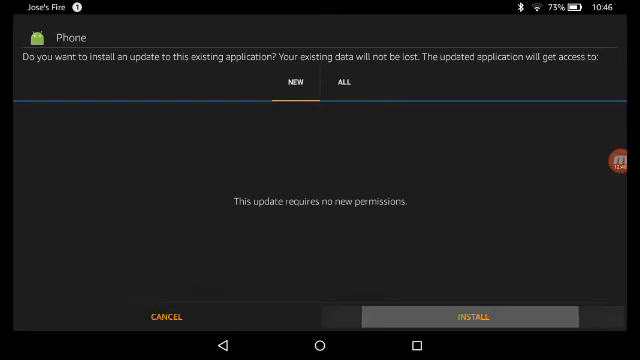
{"action": "left_click", "coordinate": [476, 316]}
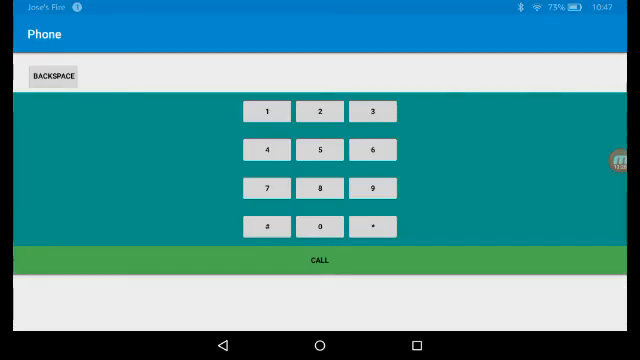
Enter 7, erase it with Backspace, then enter the digits 1234567 on the keypad.
{"action": "left_click", "coordinate": [268, 188]}
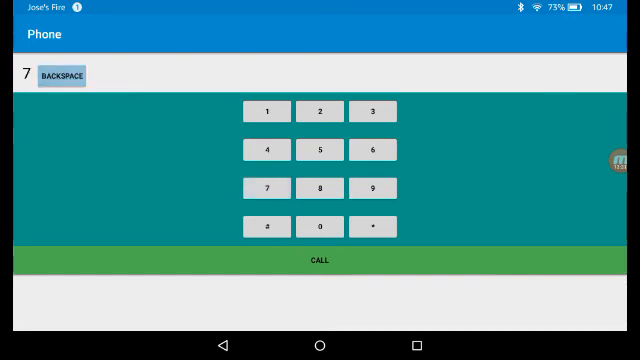
{"action": "left_click", "coordinate": [270, 108]}
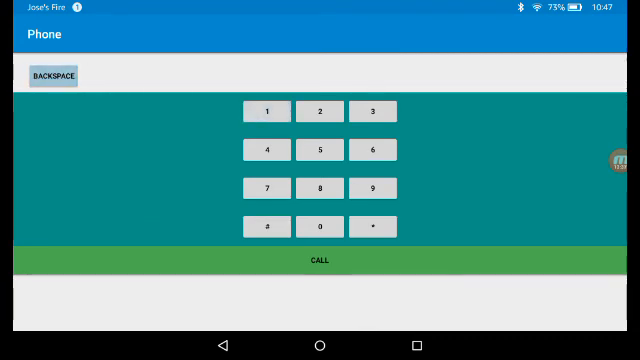
{"action": "left_click", "coordinate": [270, 148]}
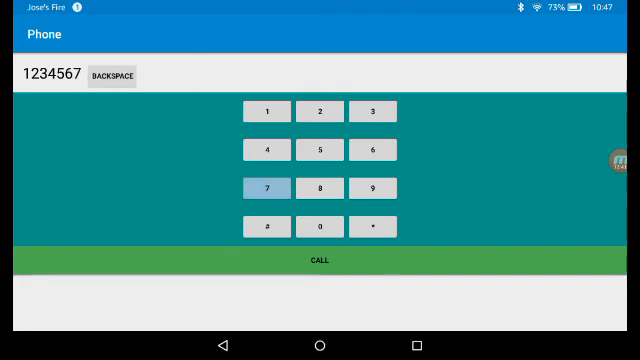
{"action": "left_click", "coordinate": [268, 222]}
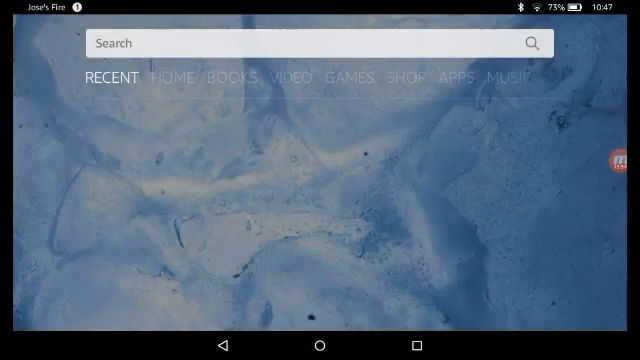
Show the Home page app grid where the Phone app icon appears.
{"action": "left_click", "coordinate": [174, 76]}
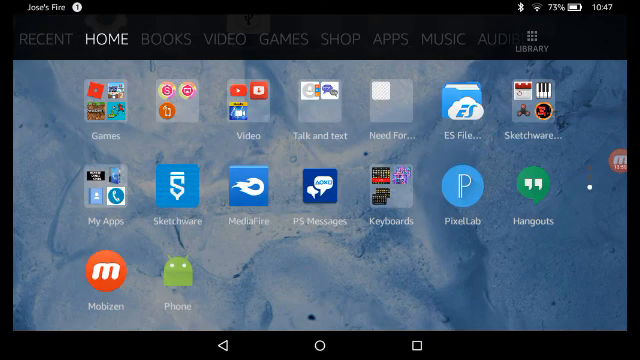